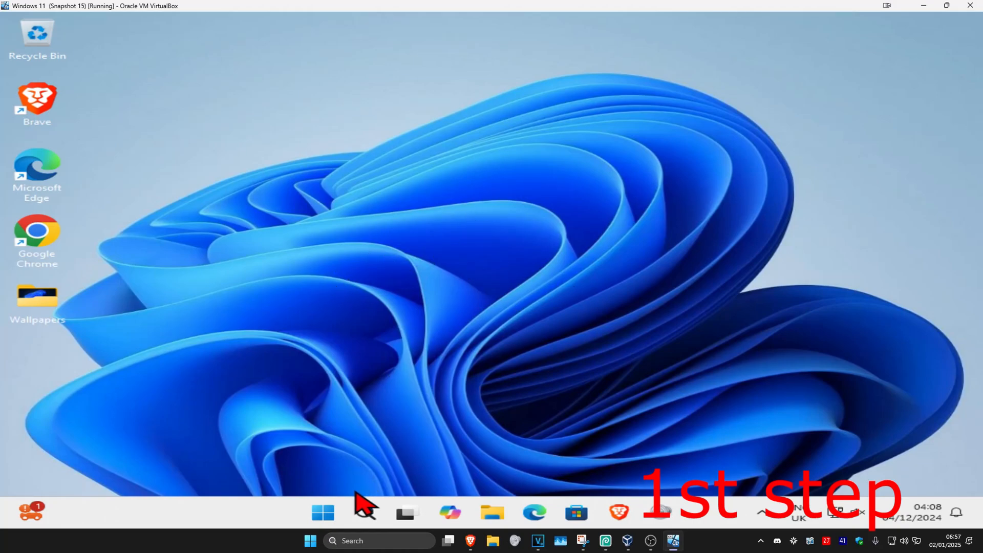
Launch Task Scheduler via taskbar search so its task summary page shows.
type("task scheduler")
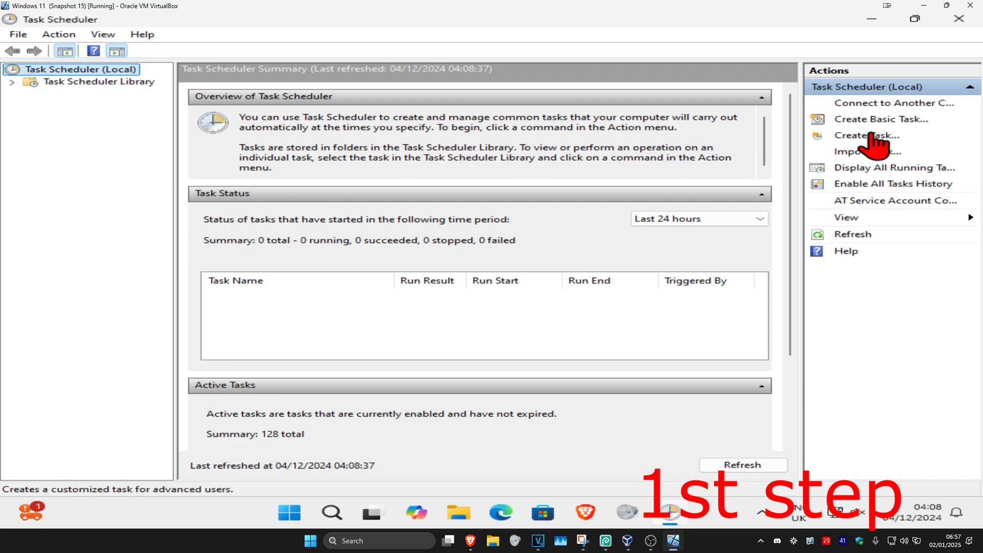
Begin a new custom task named 'Wake From Sleep'.
left_click(867, 135)
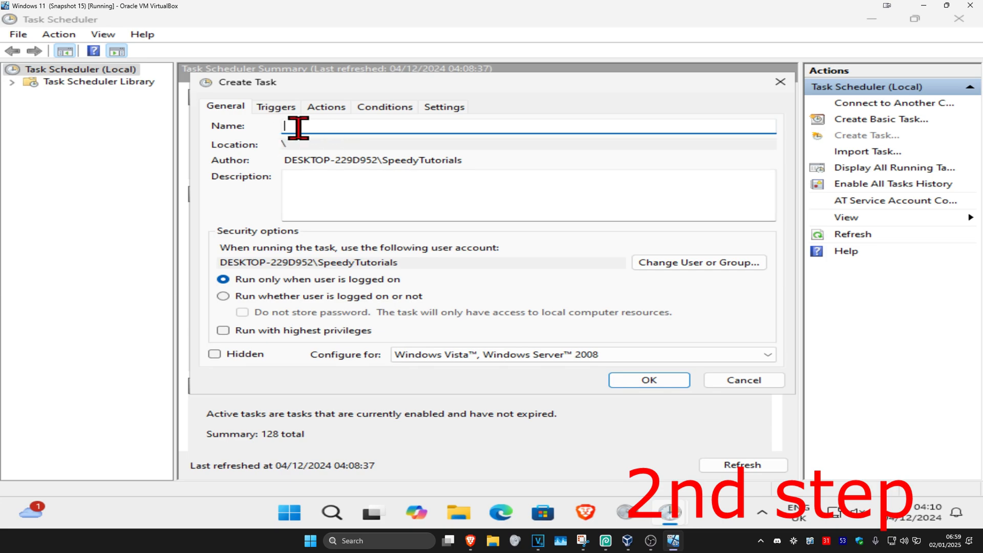
type("Wake From")
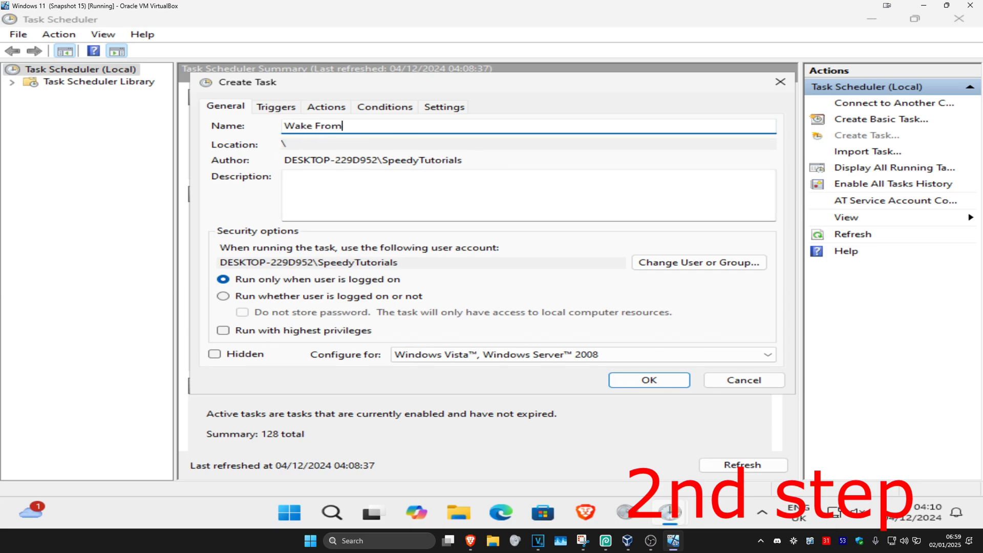
type("Sleep")
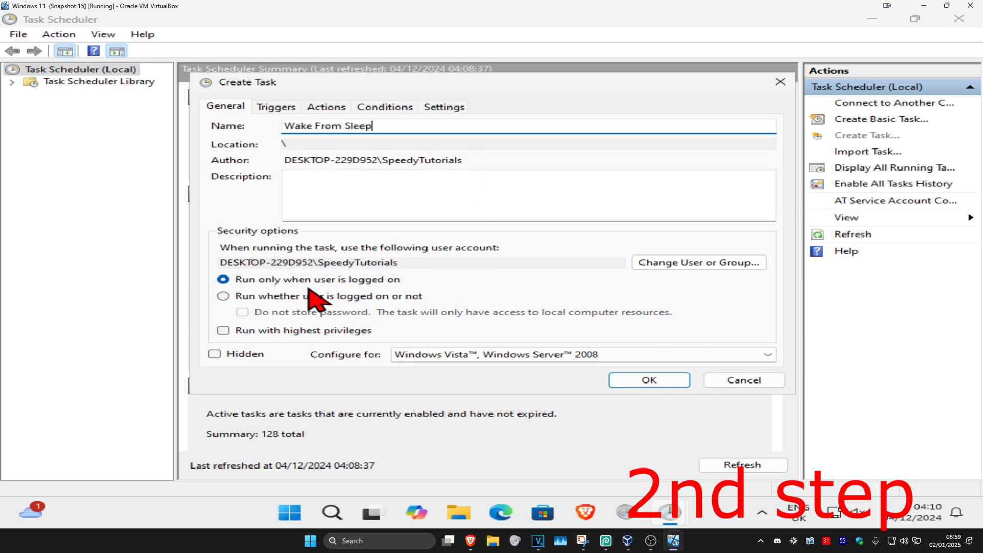
Run it whether logged on or not, with highest privileges, configured for Windows 10.
left_click(222, 295)
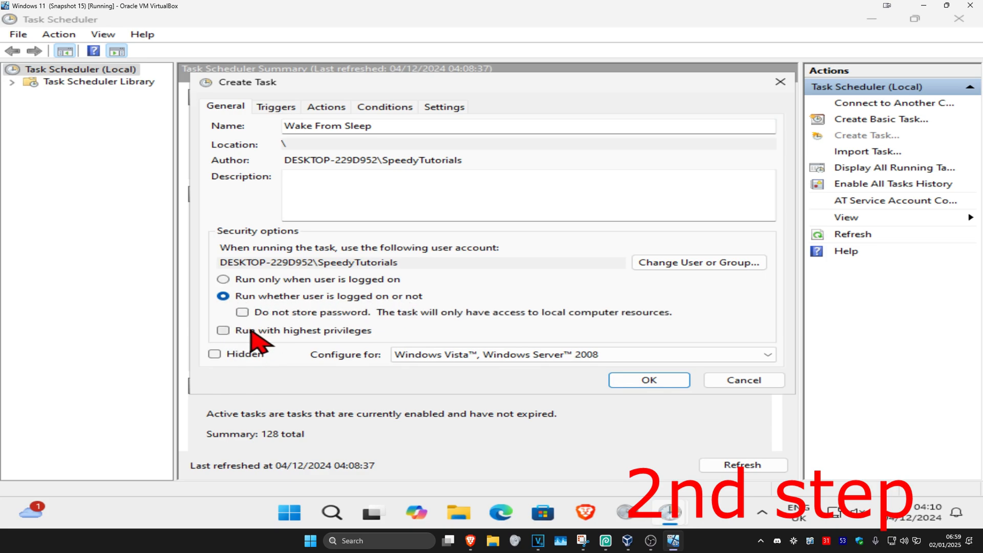
left_click(222, 331)
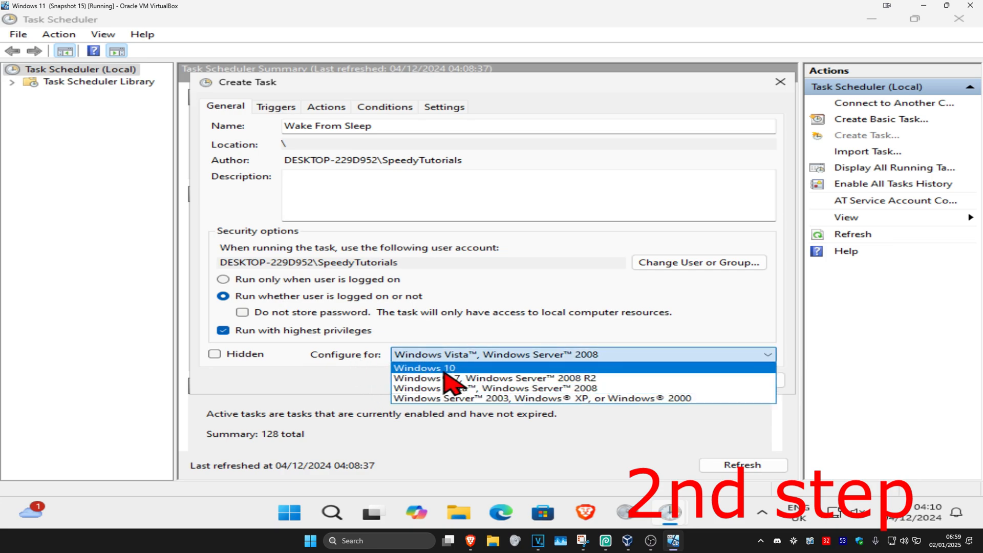
left_click(424, 367)
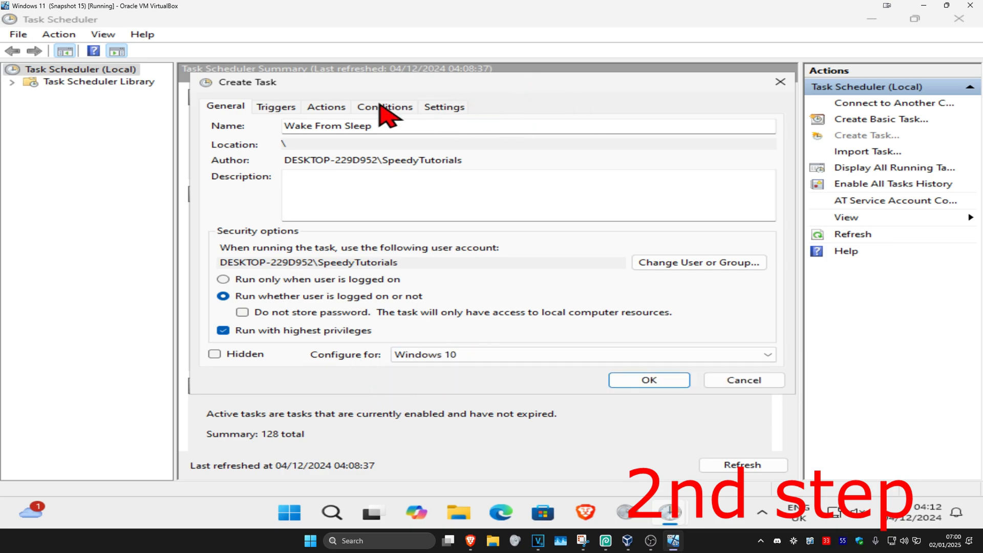
Add a new trigger that recurs daily, every 1 day.
left_click(275, 107)
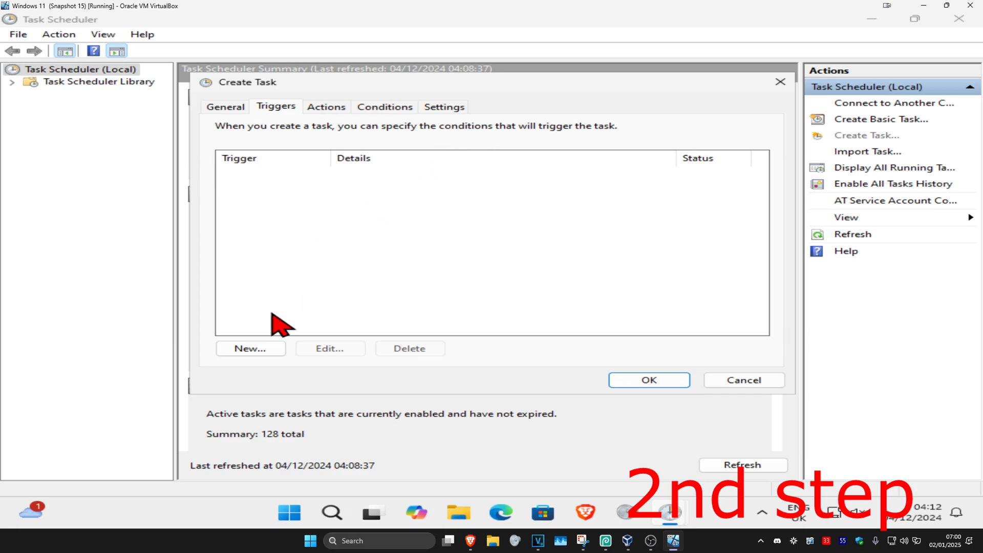
left_click(250, 348)
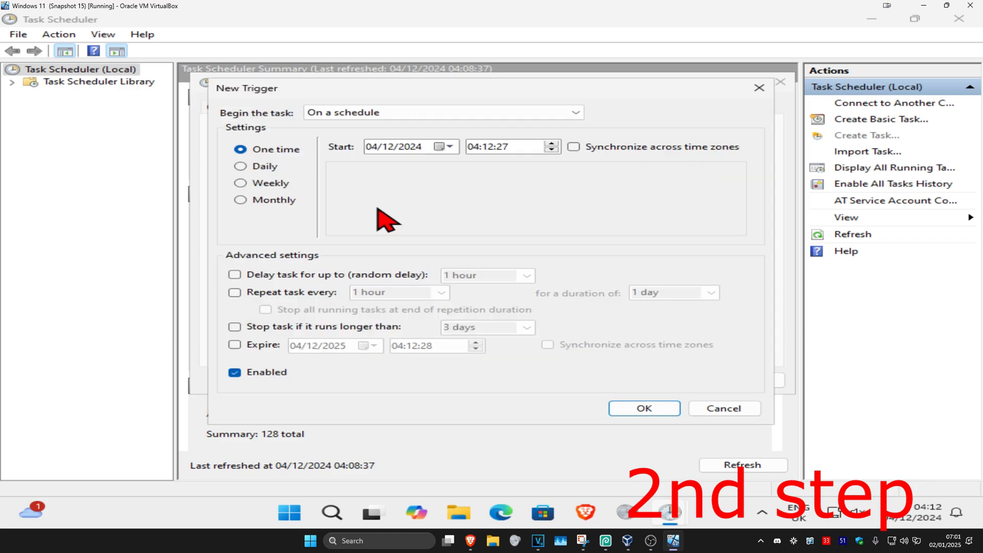
mouse_move(355, 200)
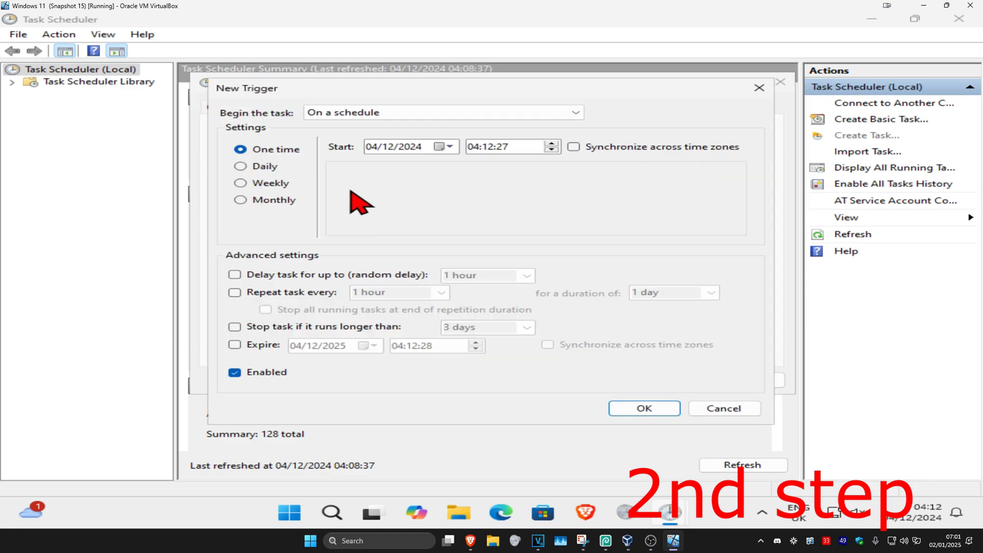
left_click(241, 166)
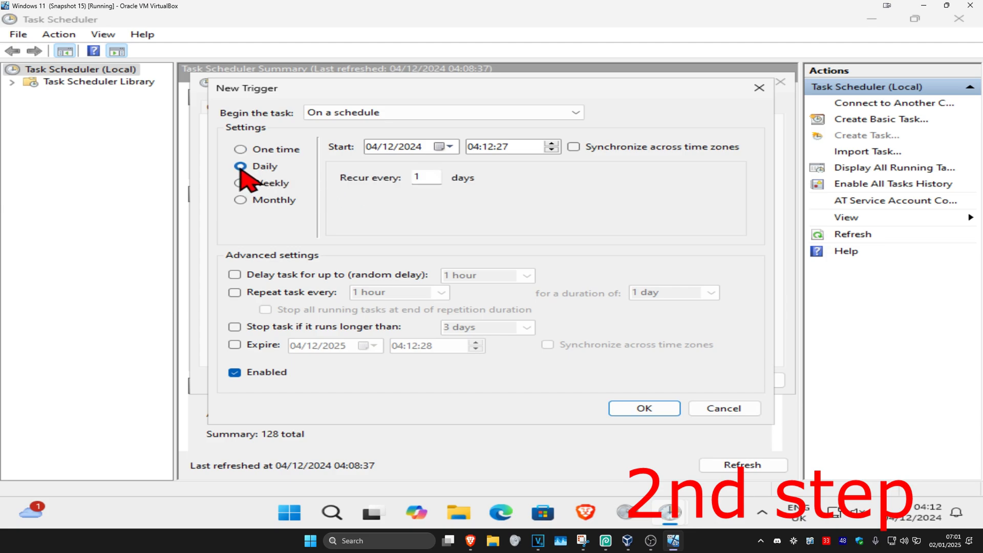
left_click(240, 166)
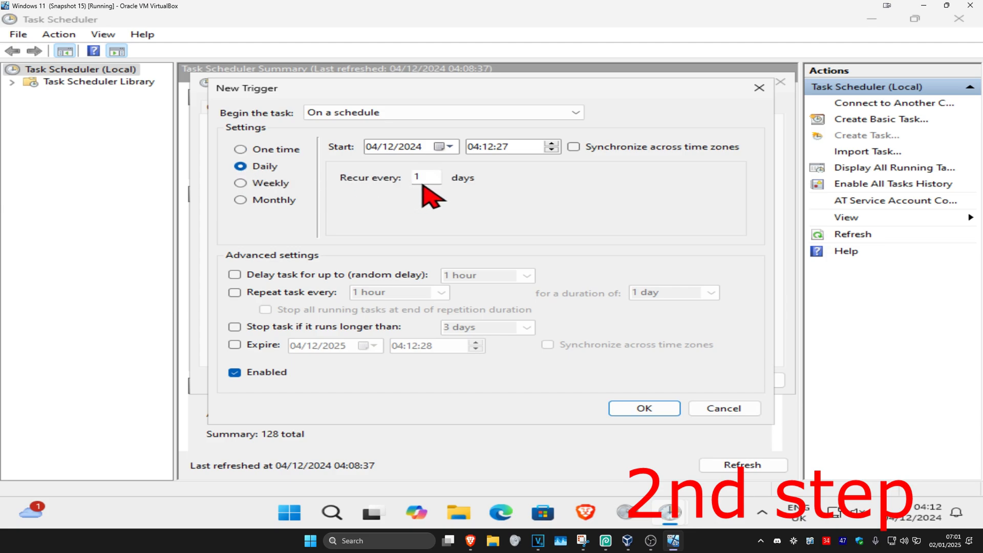
mouse_move(409, 221)
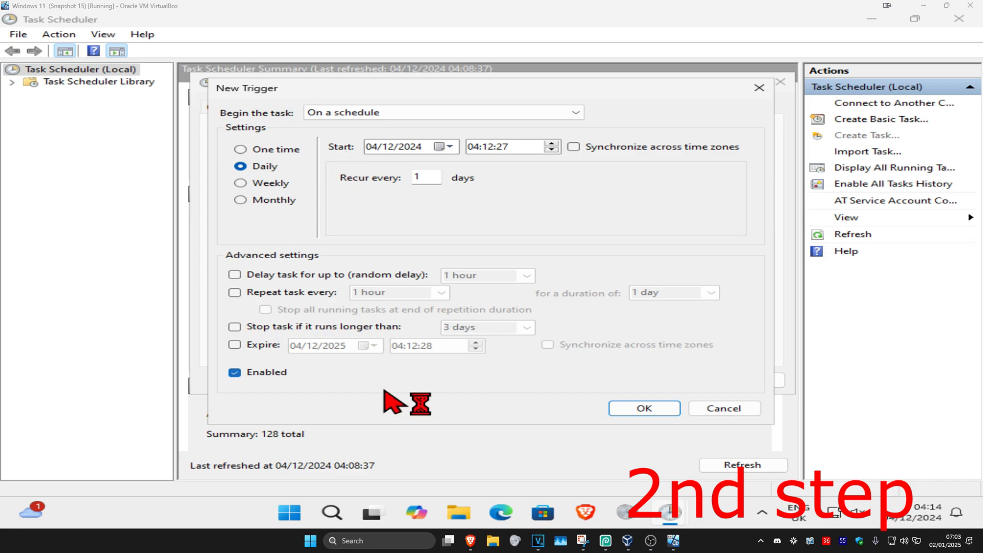
Stop the task if it runs longer than 1 hour and confirm the trigger.
left_click(236, 327)
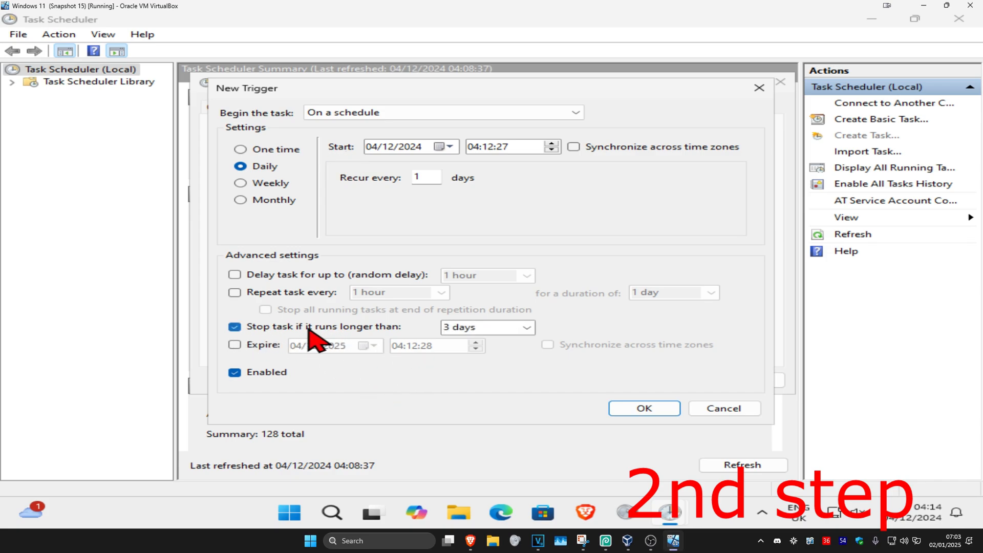
left_click(526, 327)
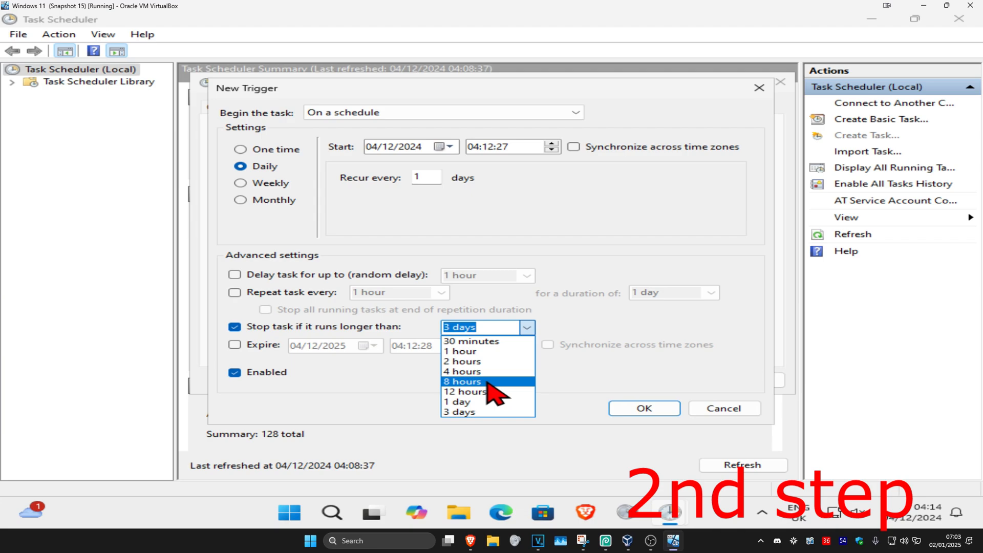
left_click(461, 352)
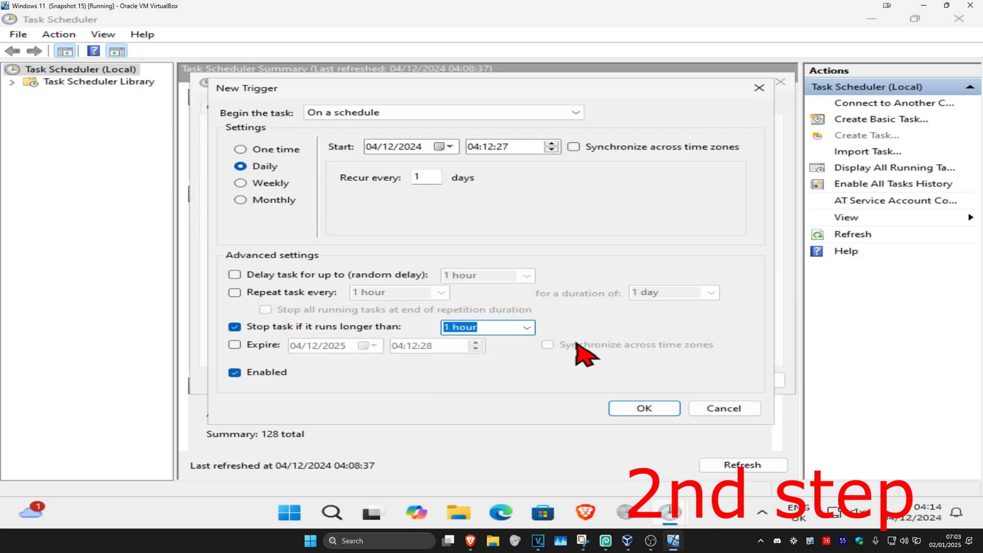
left_click(643, 408)
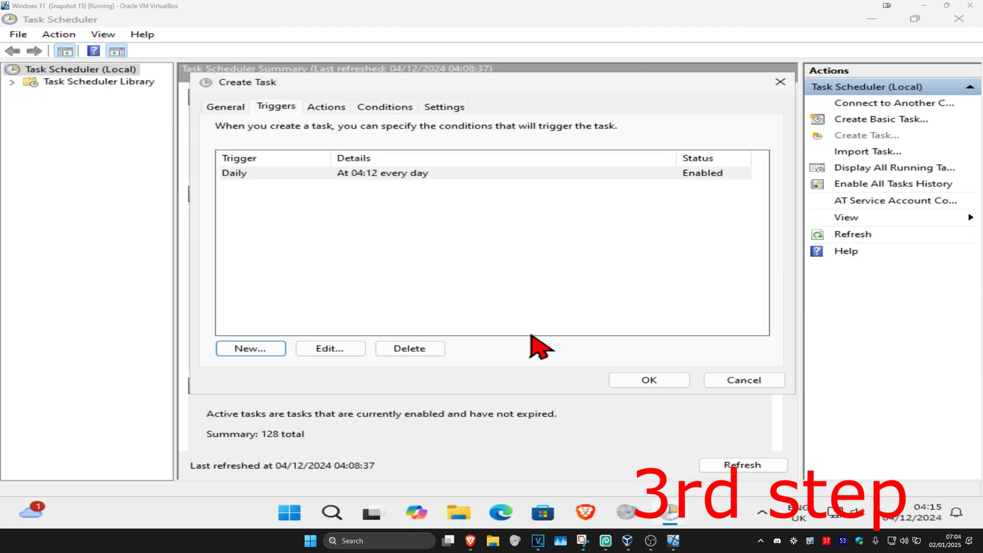
Add an action starting cmd.exe with arguments /c "exit".
left_click(325, 107)
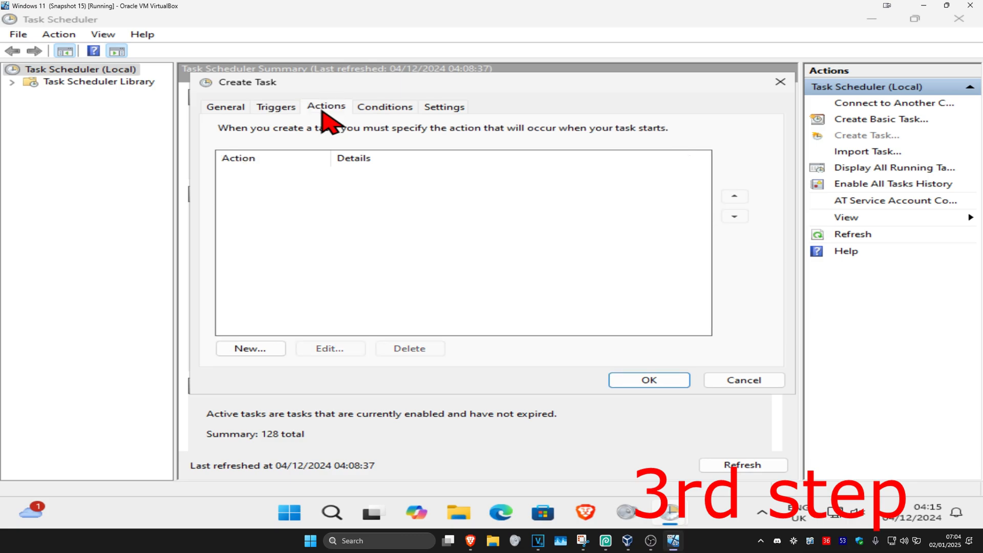
left_click(250, 348)
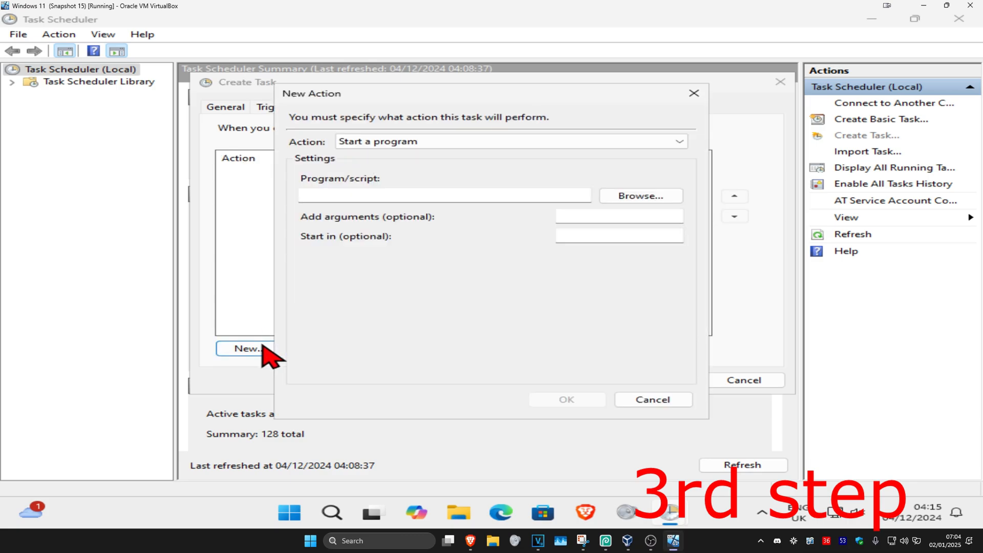
mouse_move(397, 168)
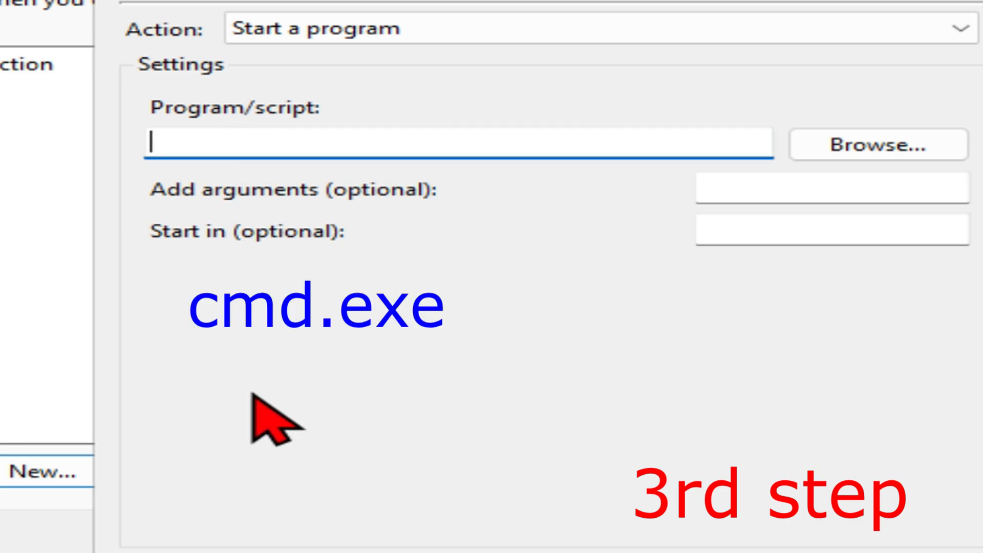
type("cmd.exe")
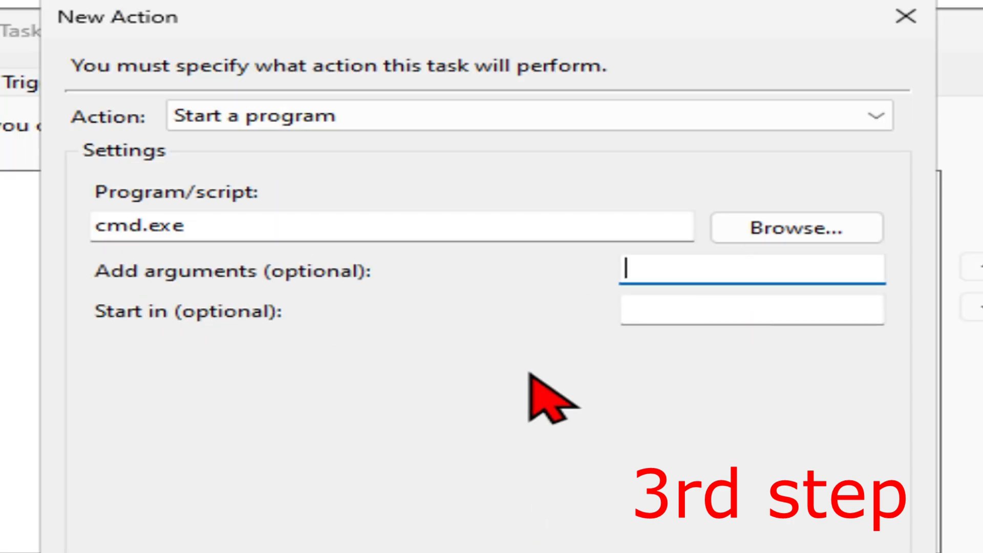
type("/c")
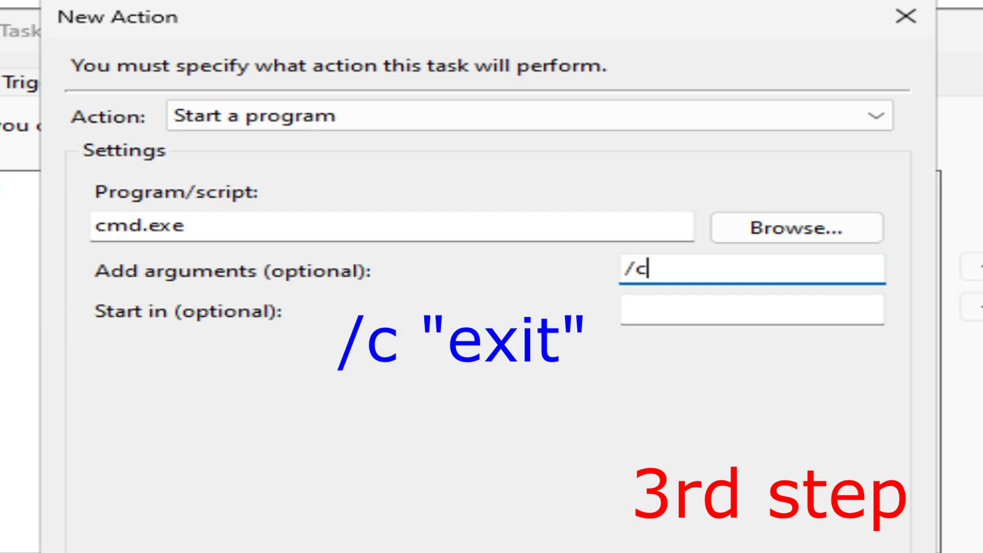
type("\"exit")
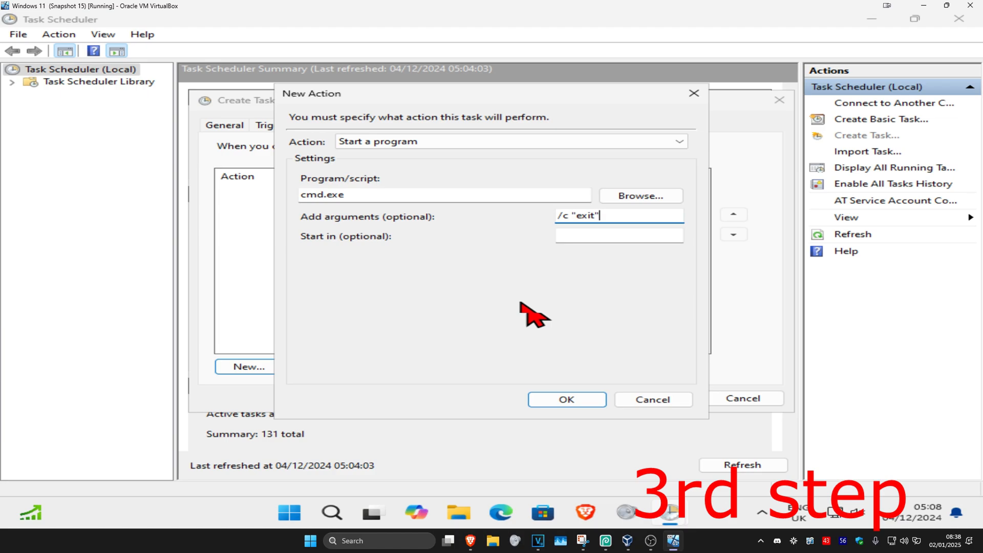
left_click(565, 399)
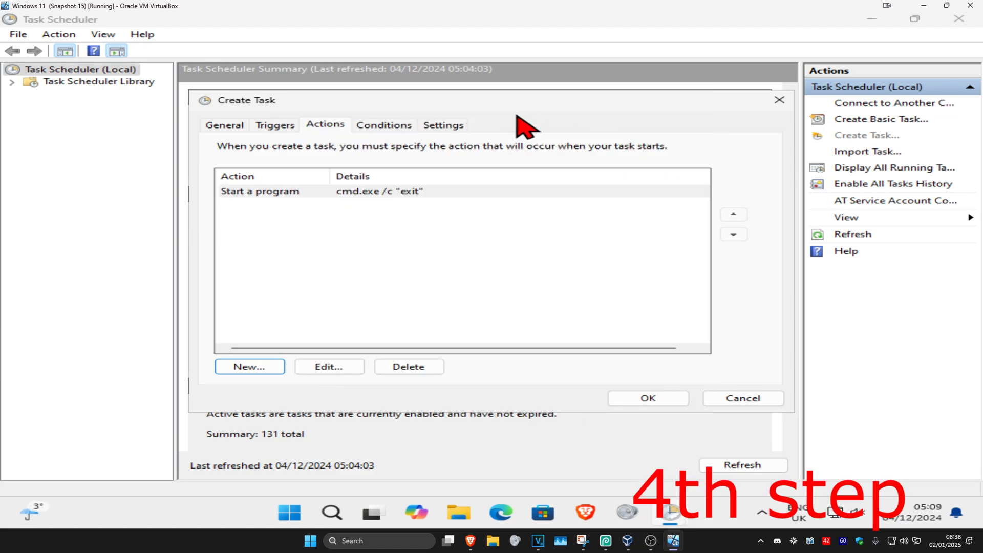
Under Conditions, enable 'Wake the computer to run this task'.
left_click(384, 125)
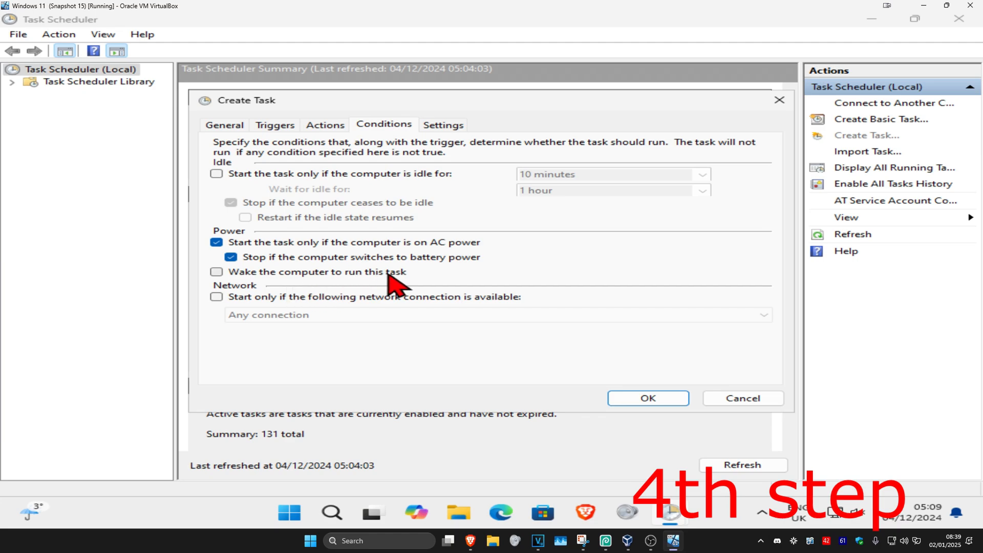
left_click(216, 272)
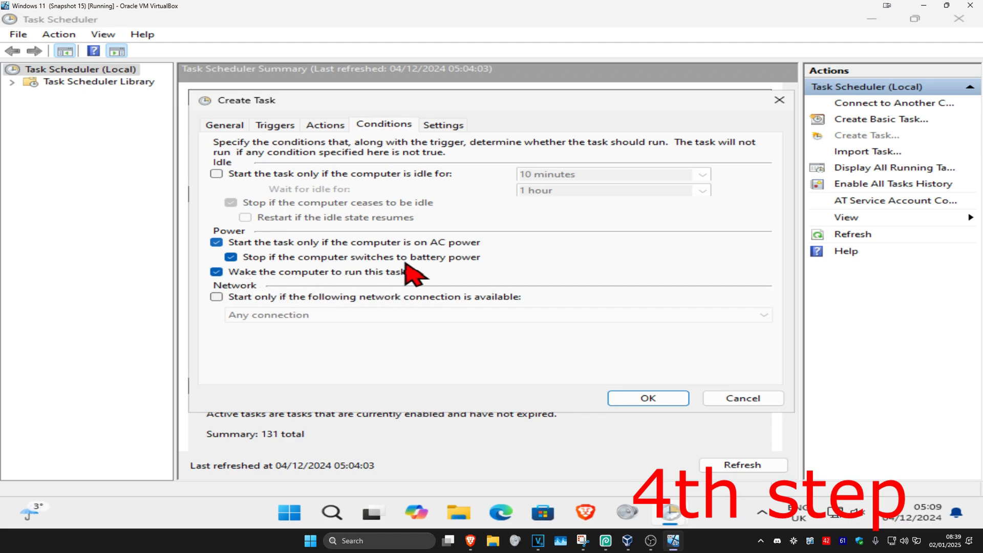
left_click(443, 125)
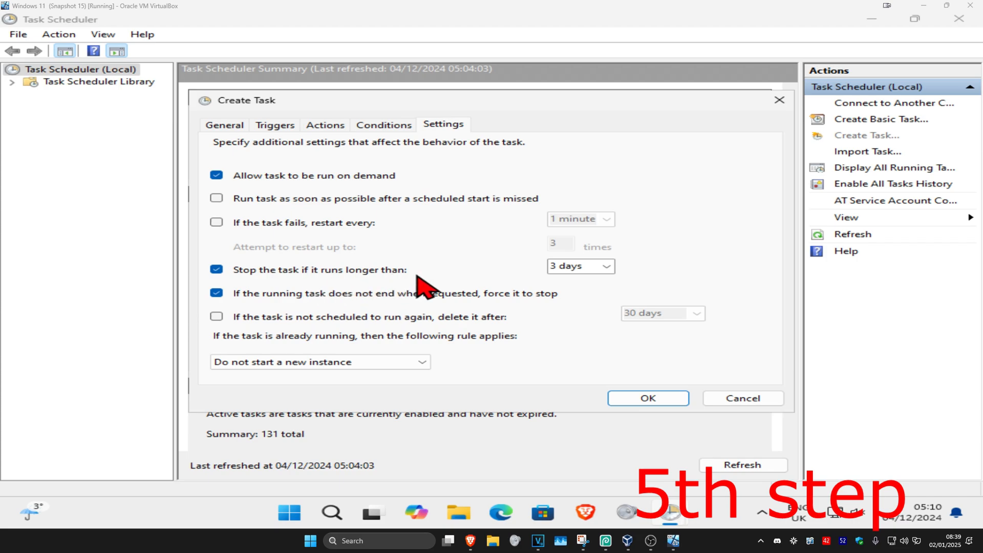
Confirm with OK to create the Wake From Sleep task.
left_click(577, 266)
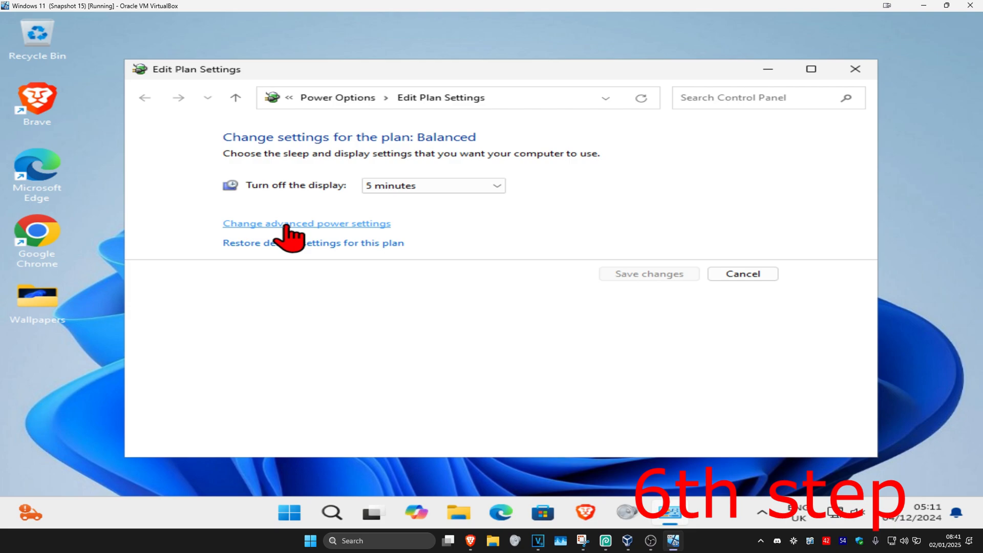
In advanced power settings, set Sleep > Allow wake timers to Enable.
left_click(306, 223)
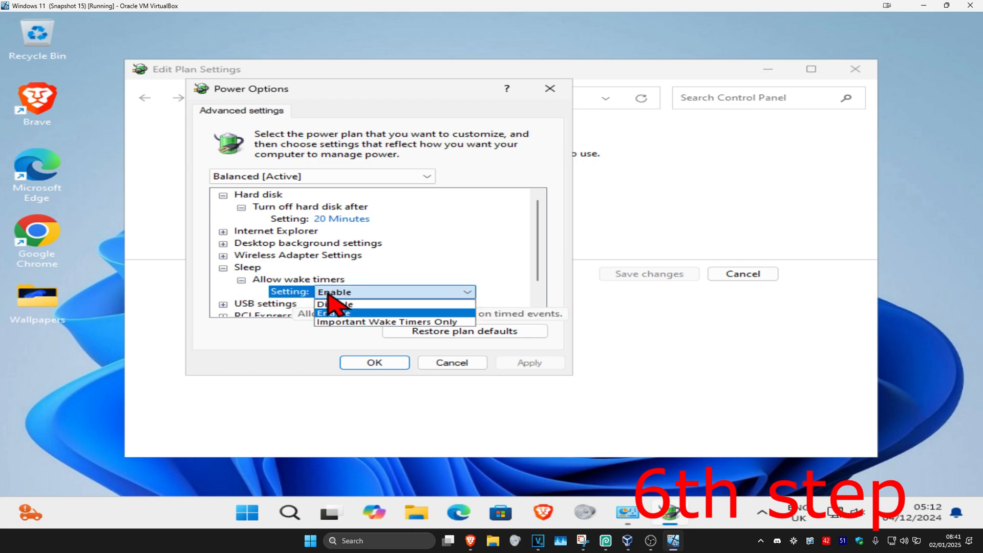
left_click(374, 363)
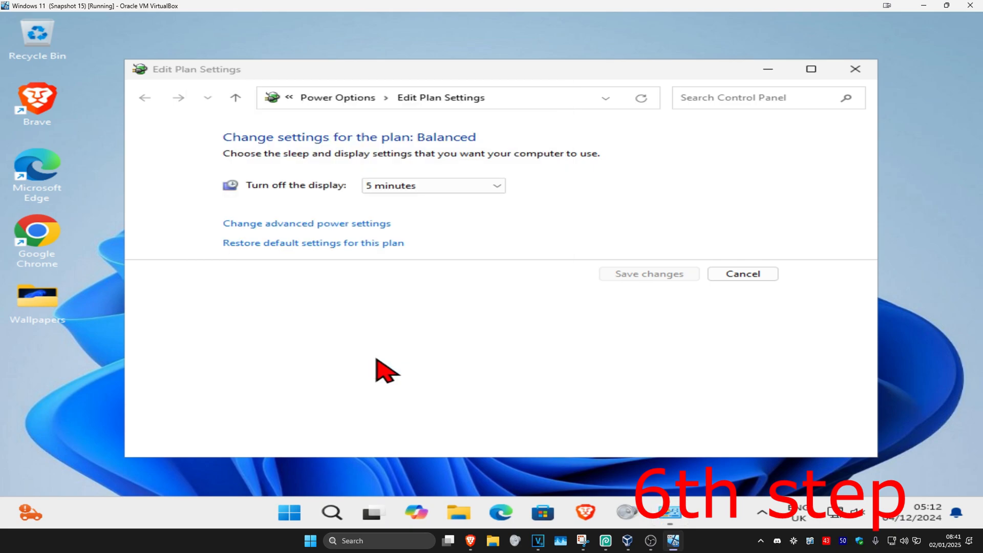
mouse_move(417, 461)
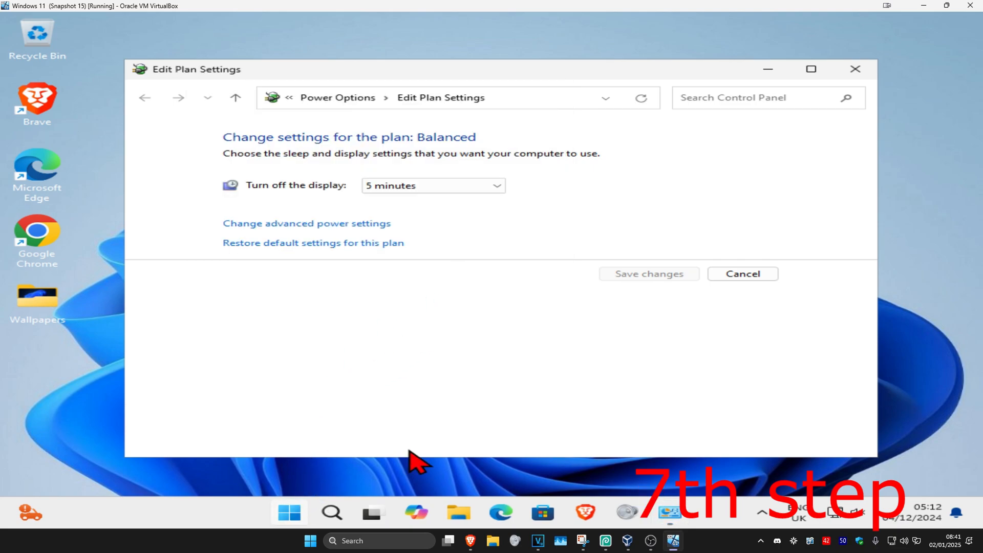